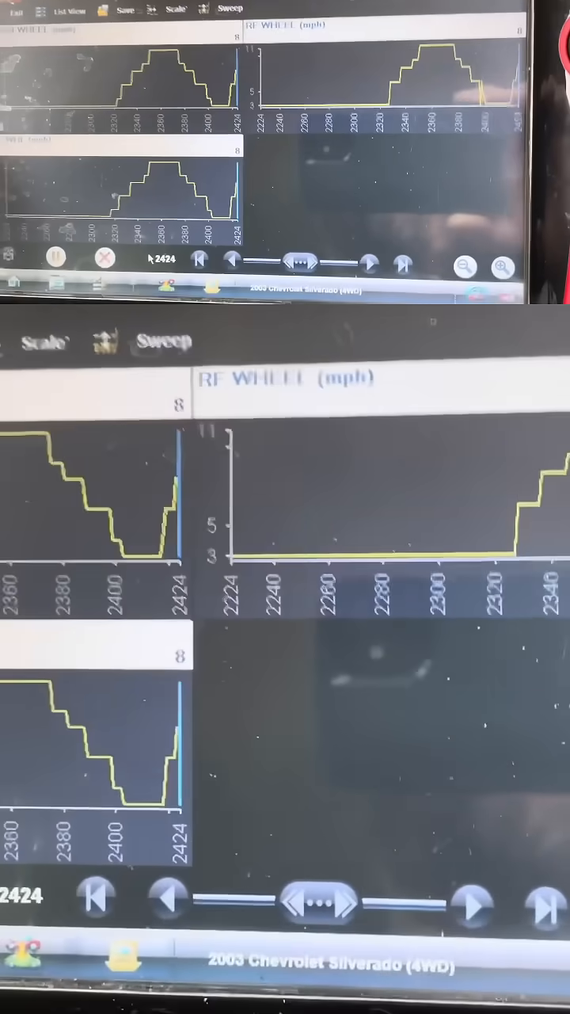
Keep the ABS wheel speed graphs running as all wheels climb together to about 22 mph
left_click(469, 907)
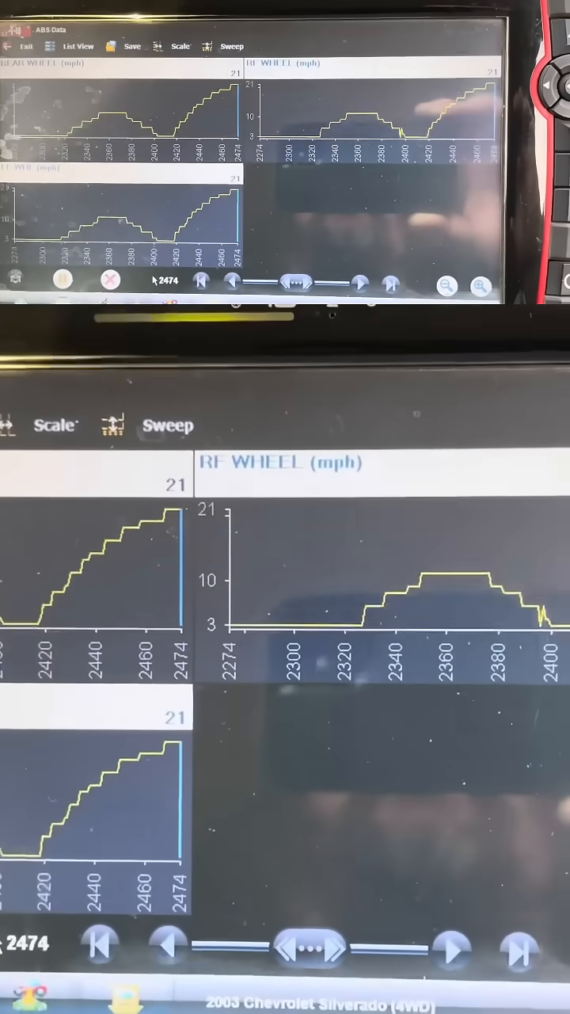
left_click(361, 283)
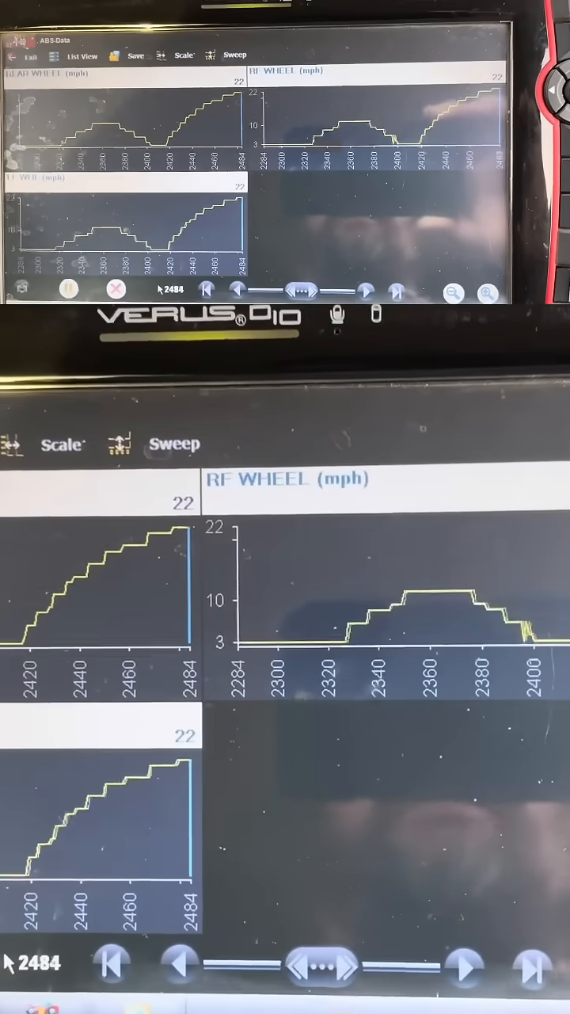